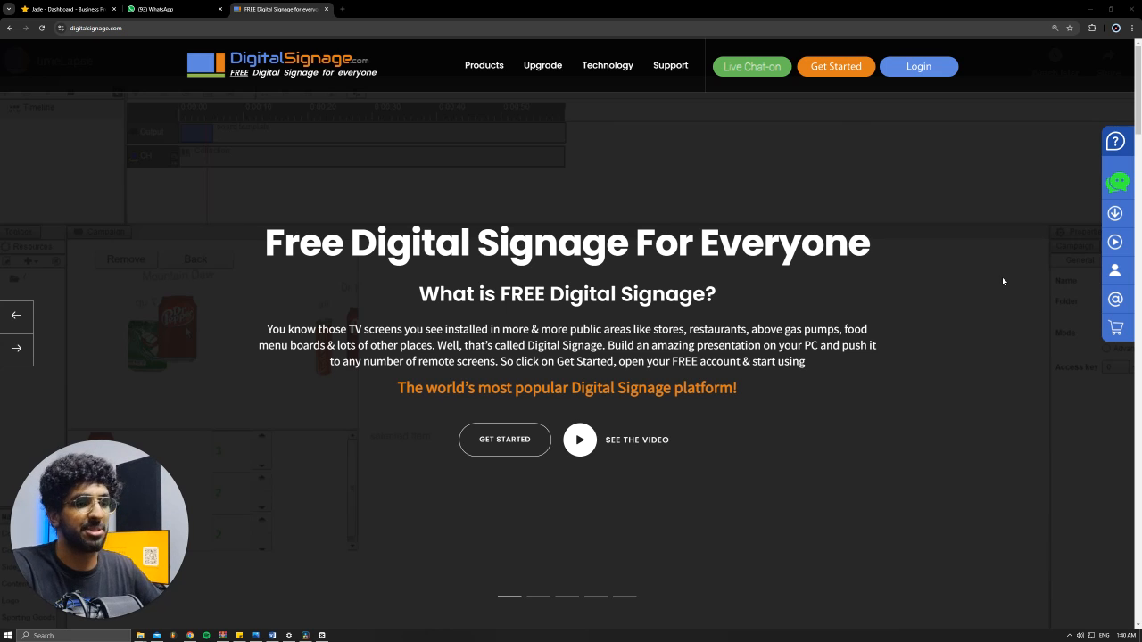
{"action": "mouse_move", "coordinate": [458, 248]}
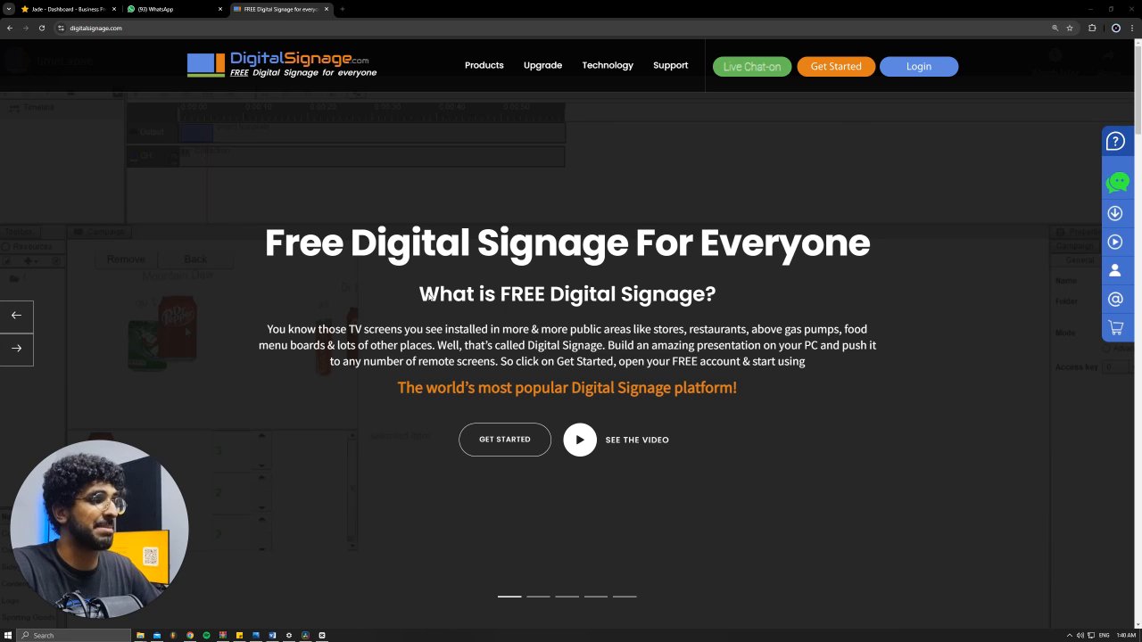
{"action": "mouse_move", "coordinate": [413, 385]}
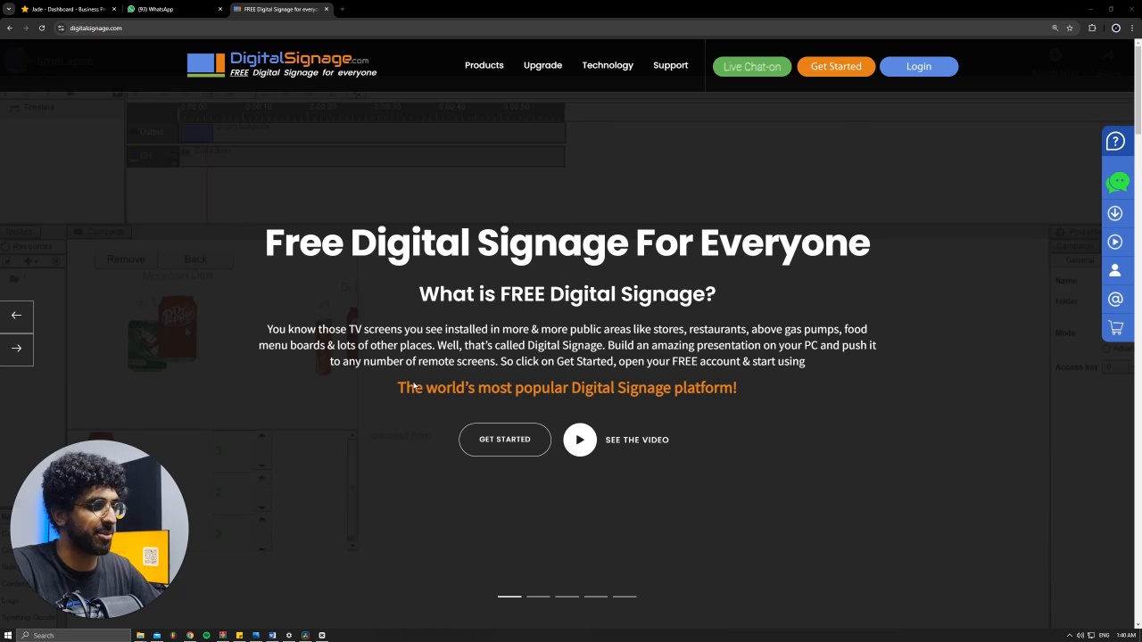
Scroll the homepage down to the 'Let us do the heavy lifting' smart sign components section.
{"action": "scroll", "scroll_direction": "down", "scroll_amount": 3}
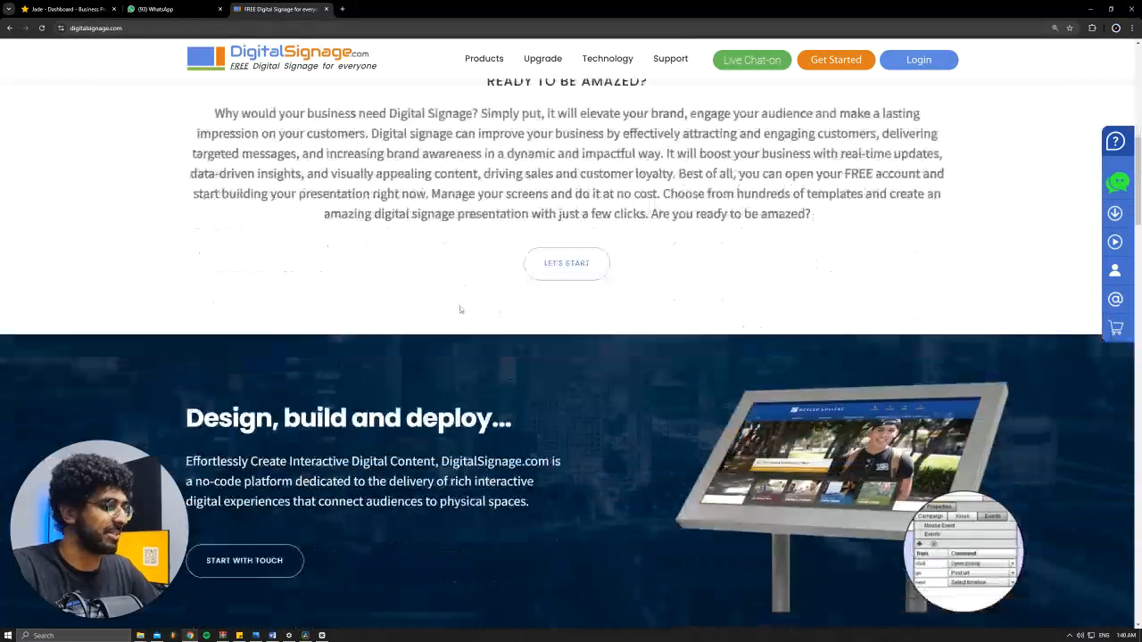
{"action": "scroll", "scroll_direction": "down", "scroll_amount": 3}
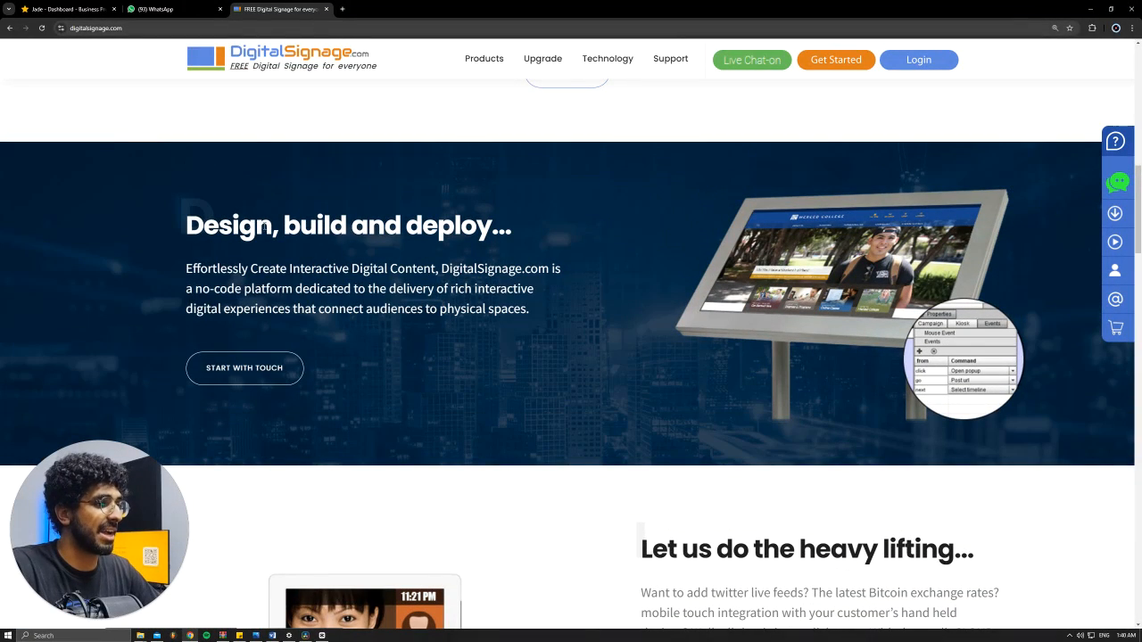
{"action": "mouse_move", "coordinate": [657, 261]}
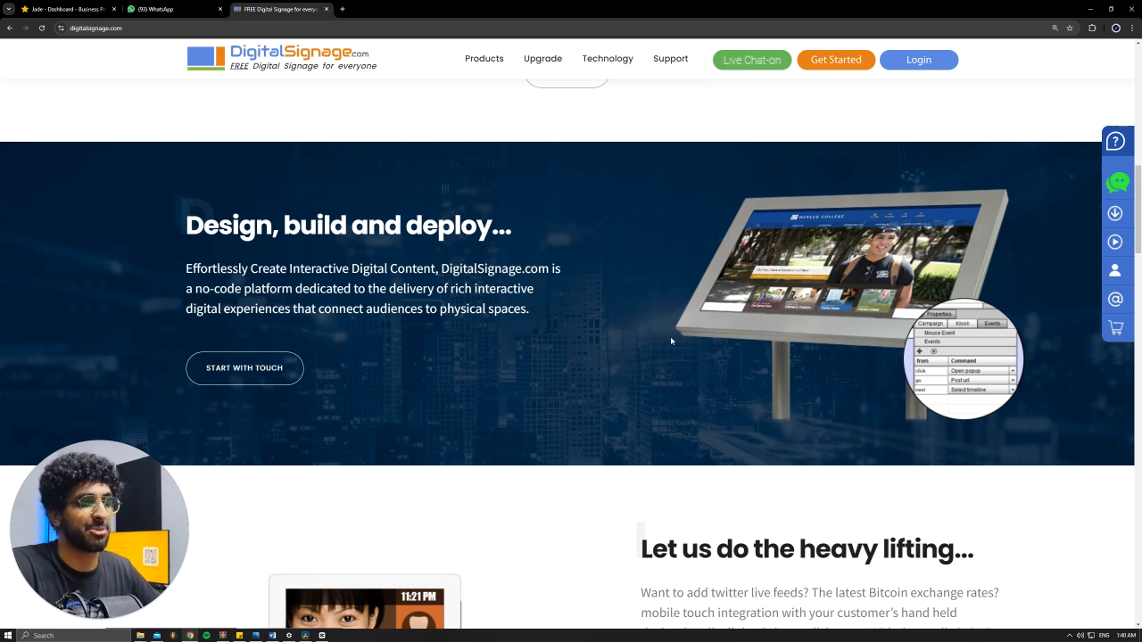
{"action": "scroll", "scroll_direction": "down", "scroll_amount": 3}
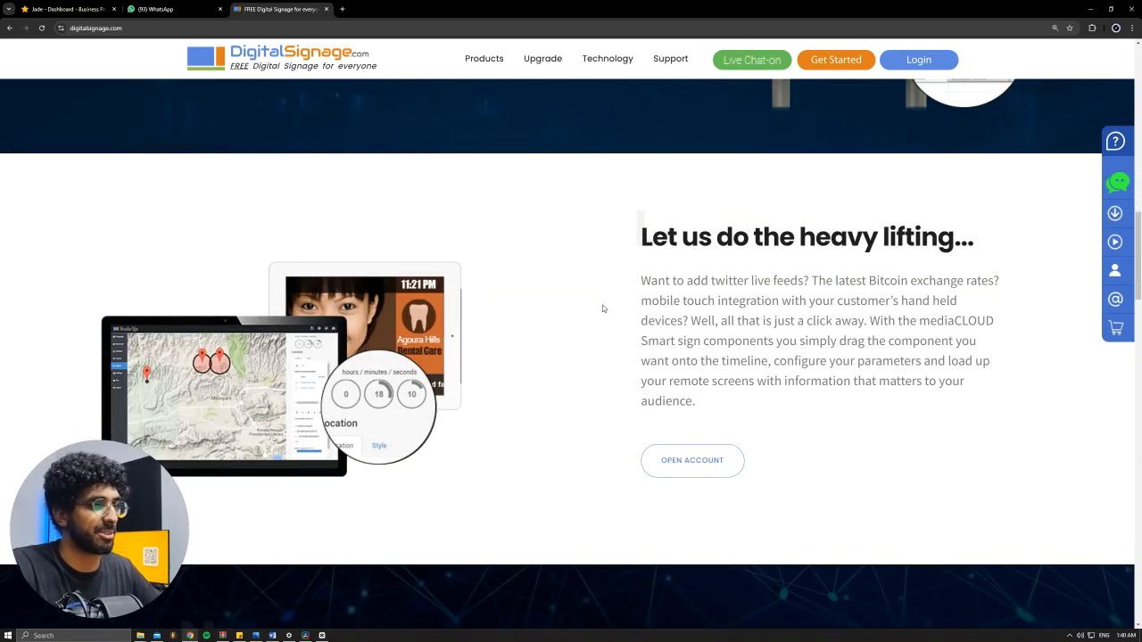
{"action": "scroll", "scroll_direction": "down", "scroll_amount": 3}
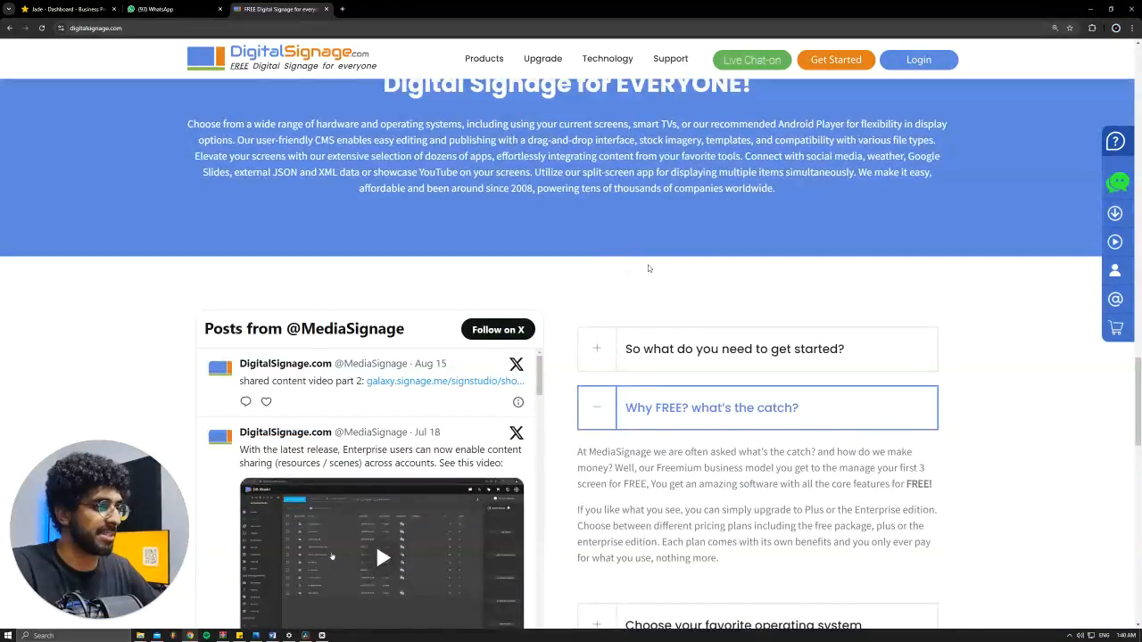
{"action": "scroll", "scroll_direction": "down", "scroll_amount": 3}
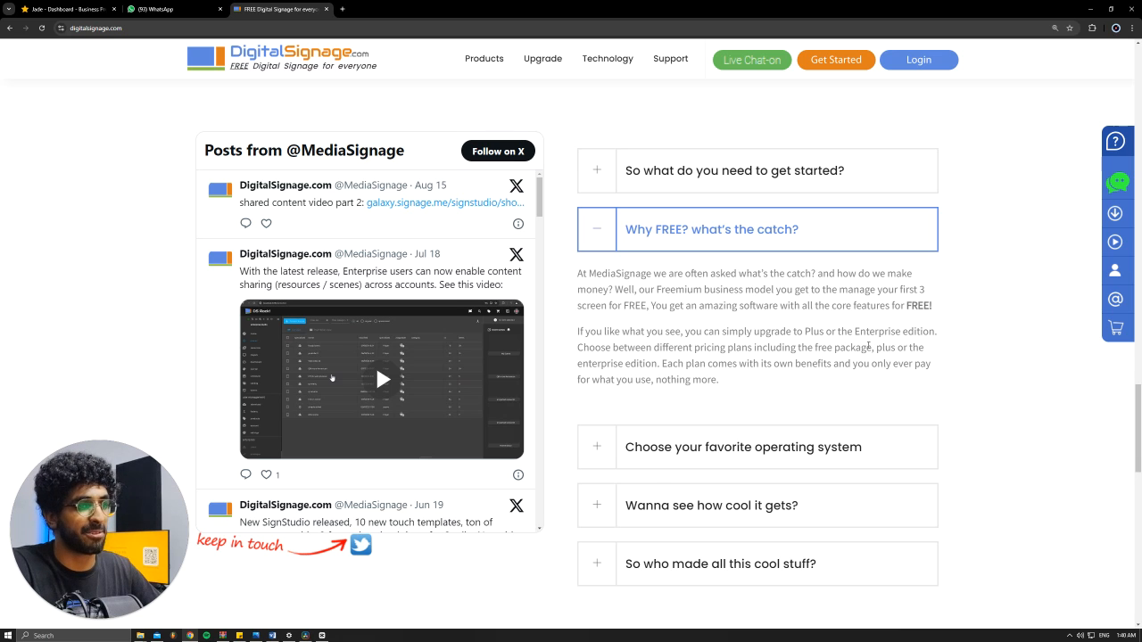
{"action": "scroll", "scroll_direction": "down", "scroll_amount": 3}
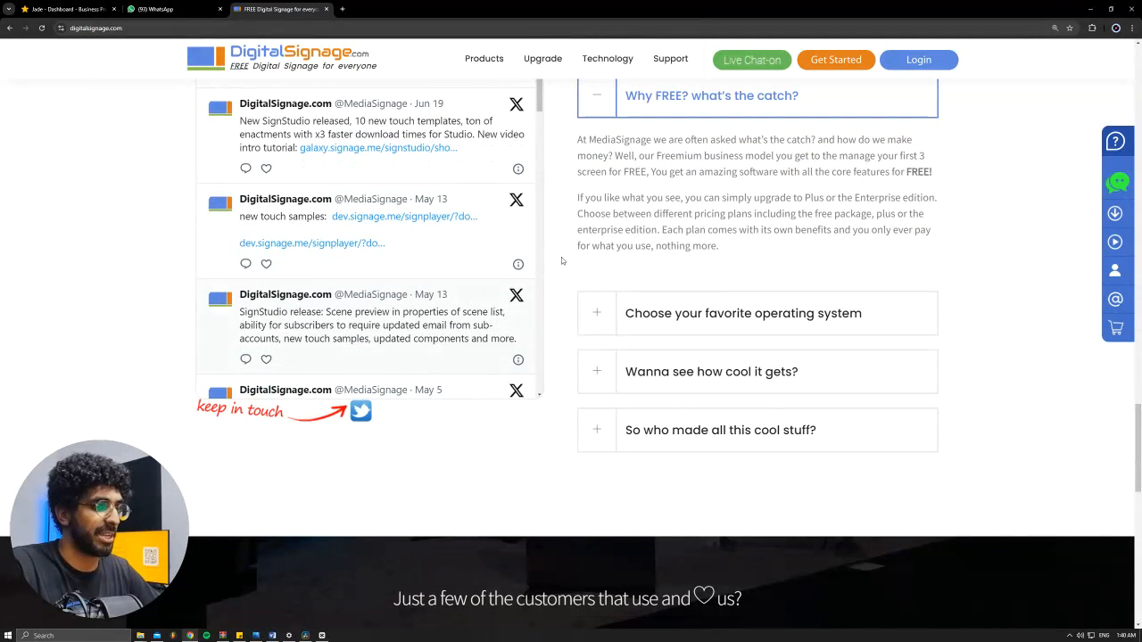
Expand the 'Wanna see how cool it gets?' answer to show the Hotel Lobby live example.
{"action": "left_click", "coordinate": [743, 313]}
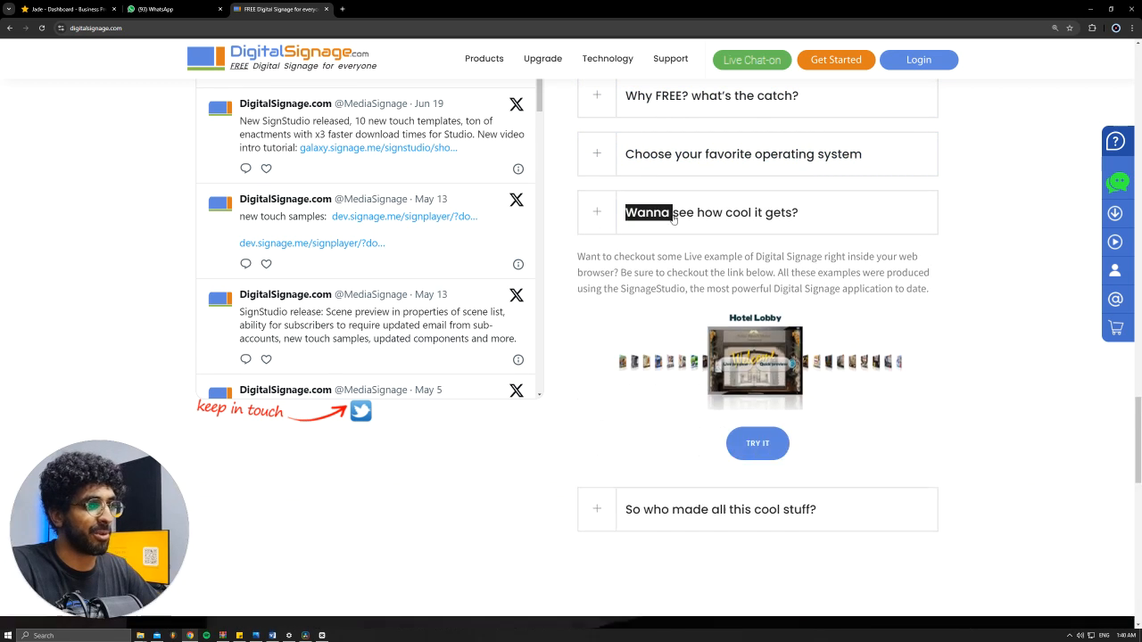
{"action": "left_click", "coordinate": [596, 213]}
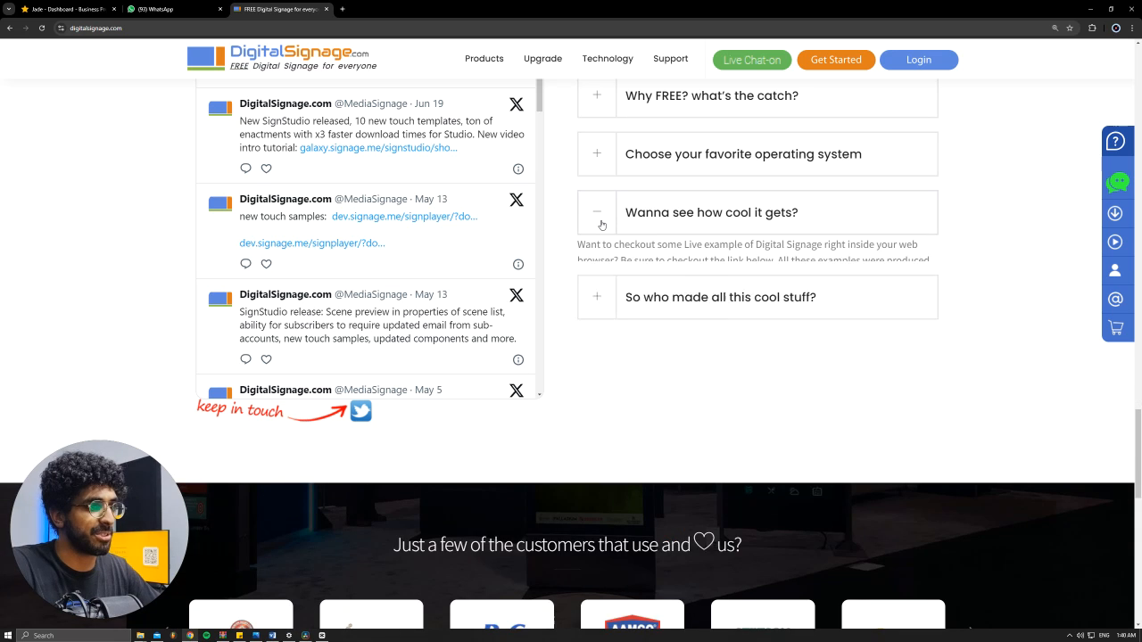
{"action": "left_click", "coordinate": [710, 213]}
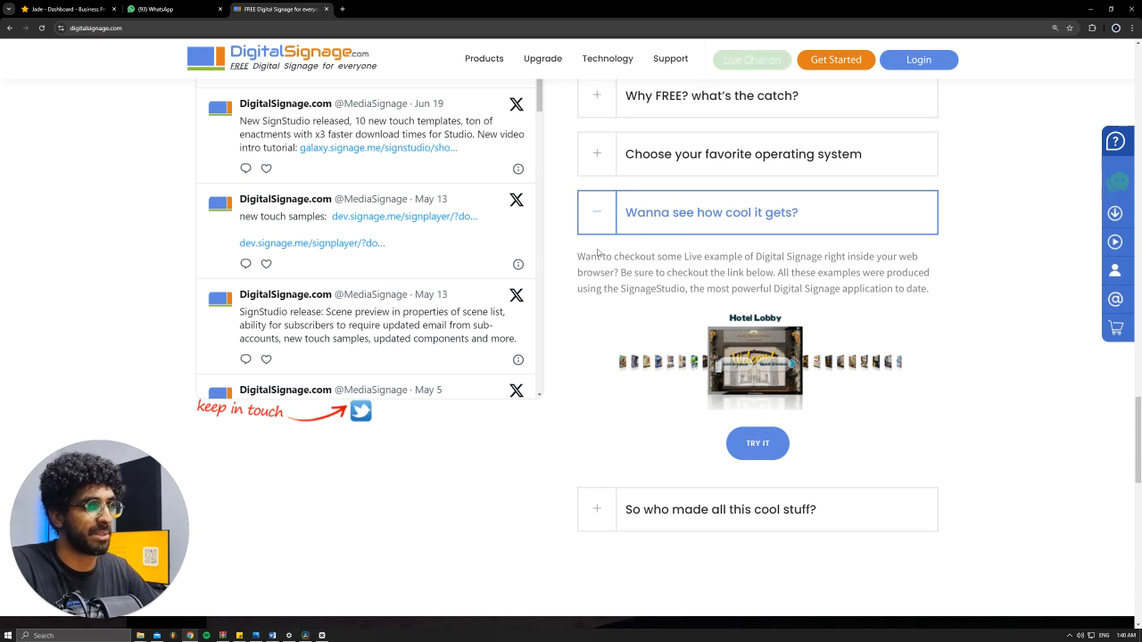
{"action": "scroll", "scroll_direction": "up", "scroll_amount": 3}
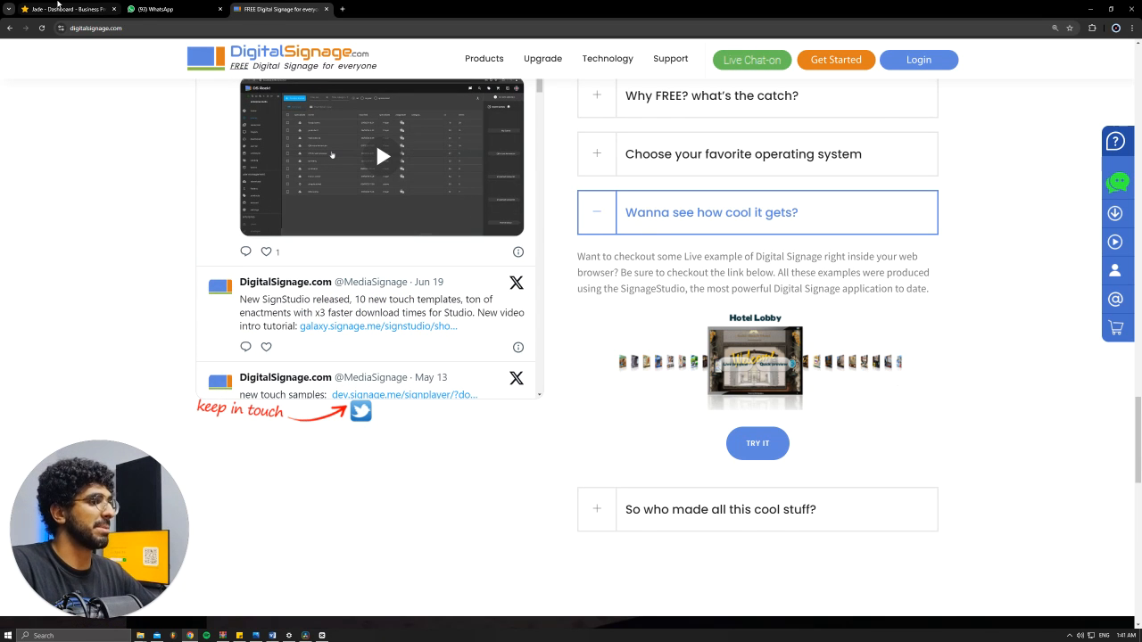
Switch to the Posterbooking Dashboard tab and scroll to screen setup and media players.
{"action": "left_click", "coordinate": [66, 9]}
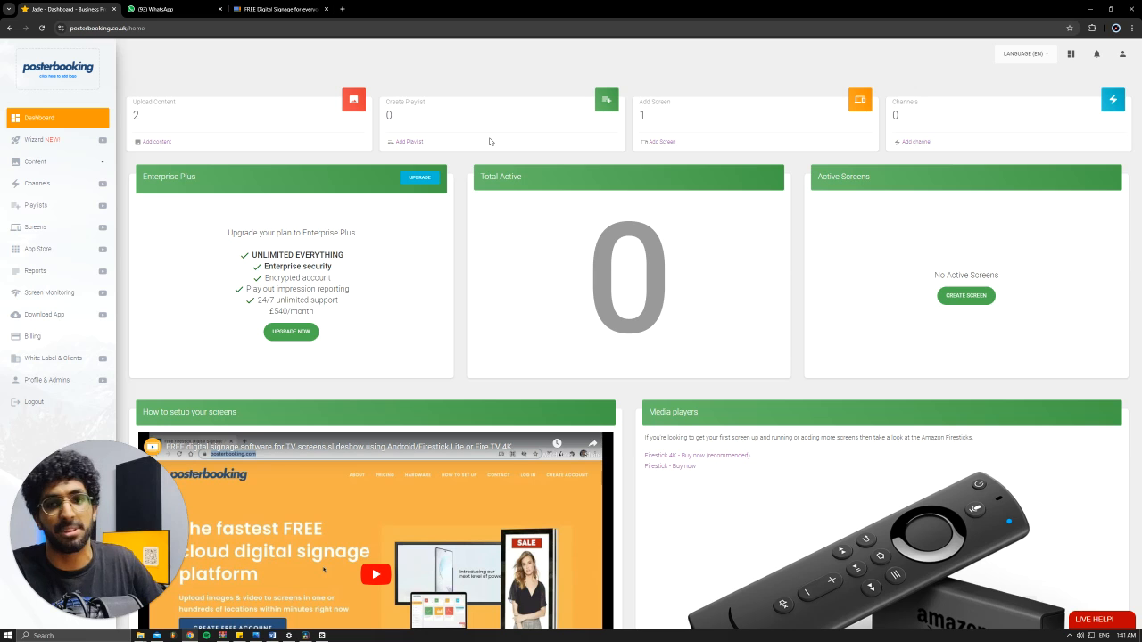
{"action": "left_click", "coordinate": [277, 9]}
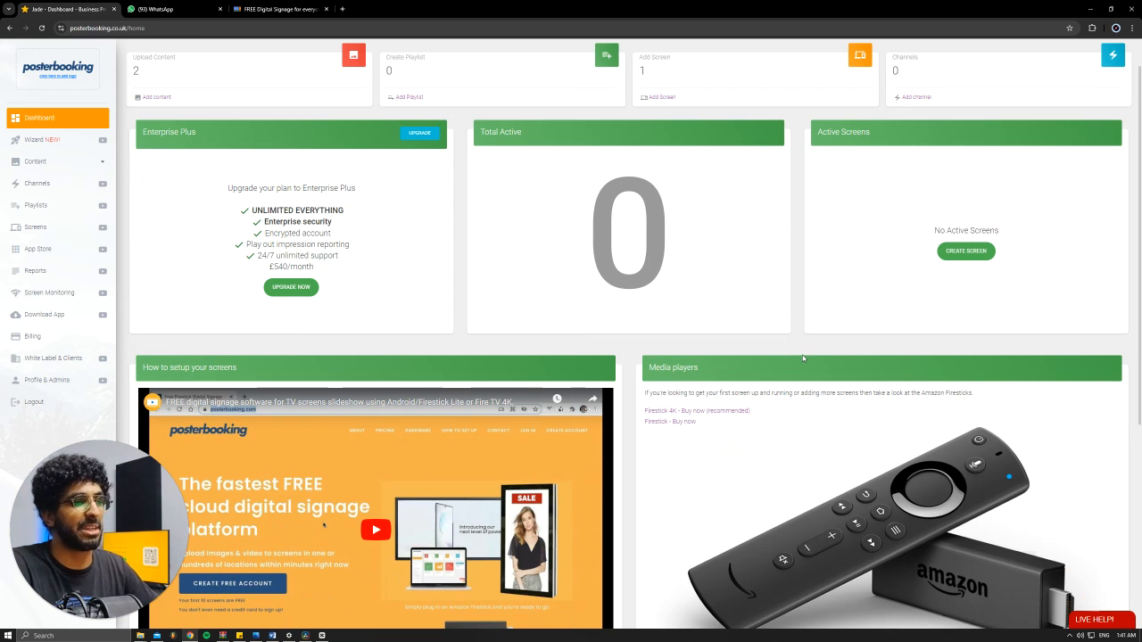
{"action": "scroll", "scroll_direction": "down", "scroll_amount": 3}
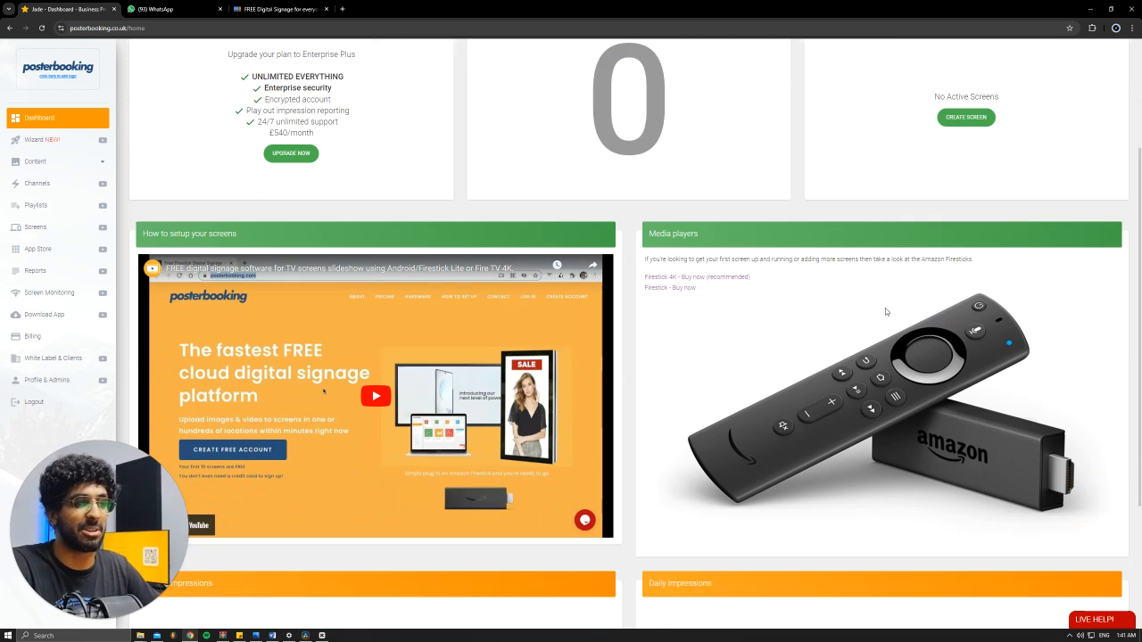